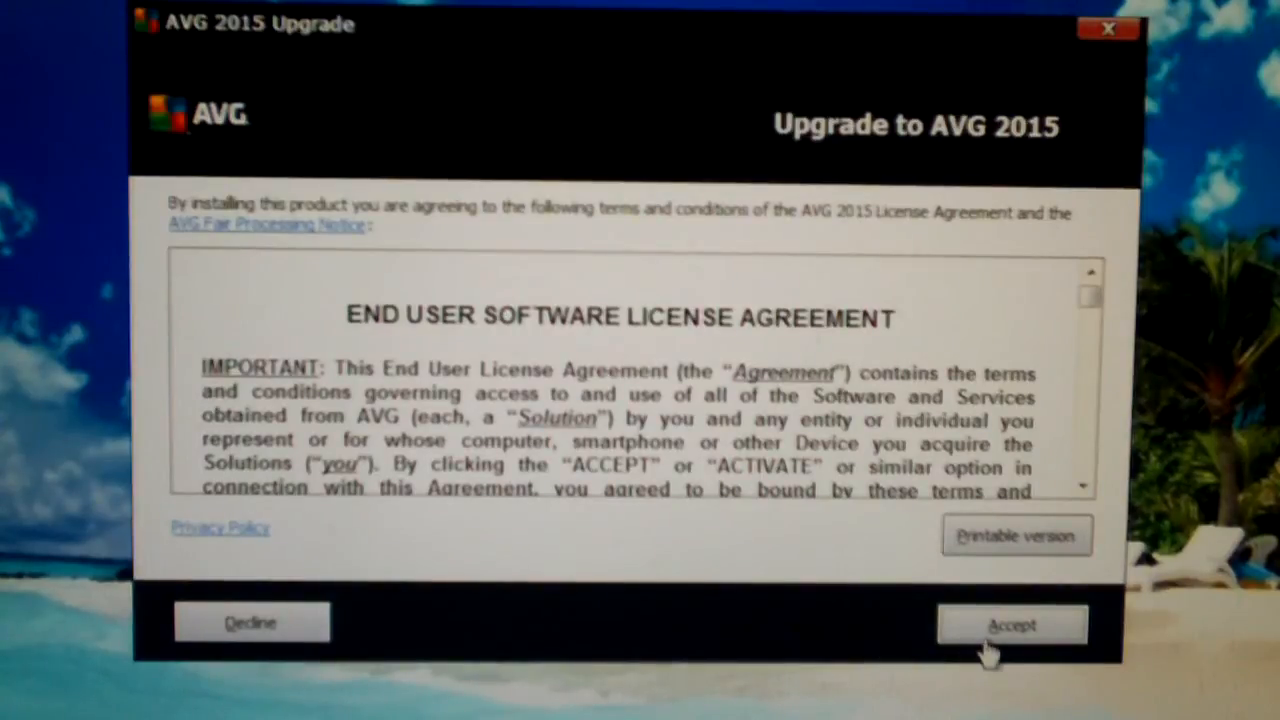
Accept the AVG 2015 End User License Agreement and continue to product choice.
click(1012, 624)
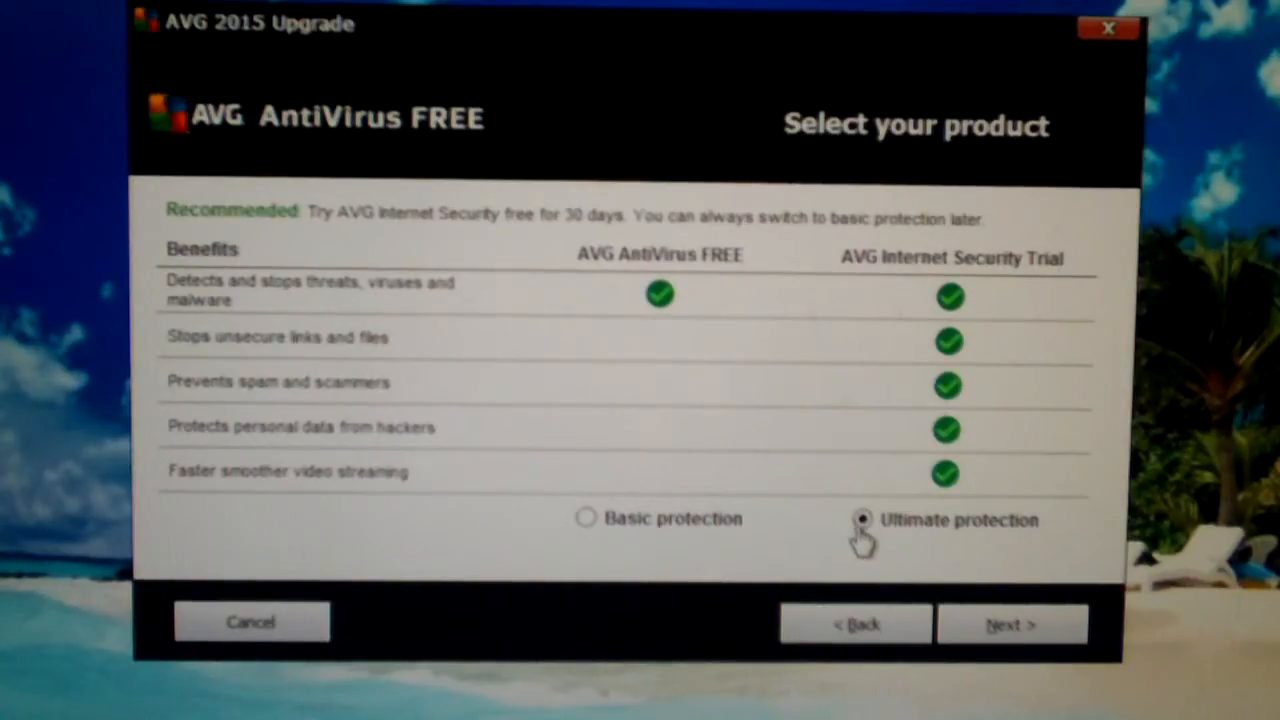
mouse_move(896, 536)
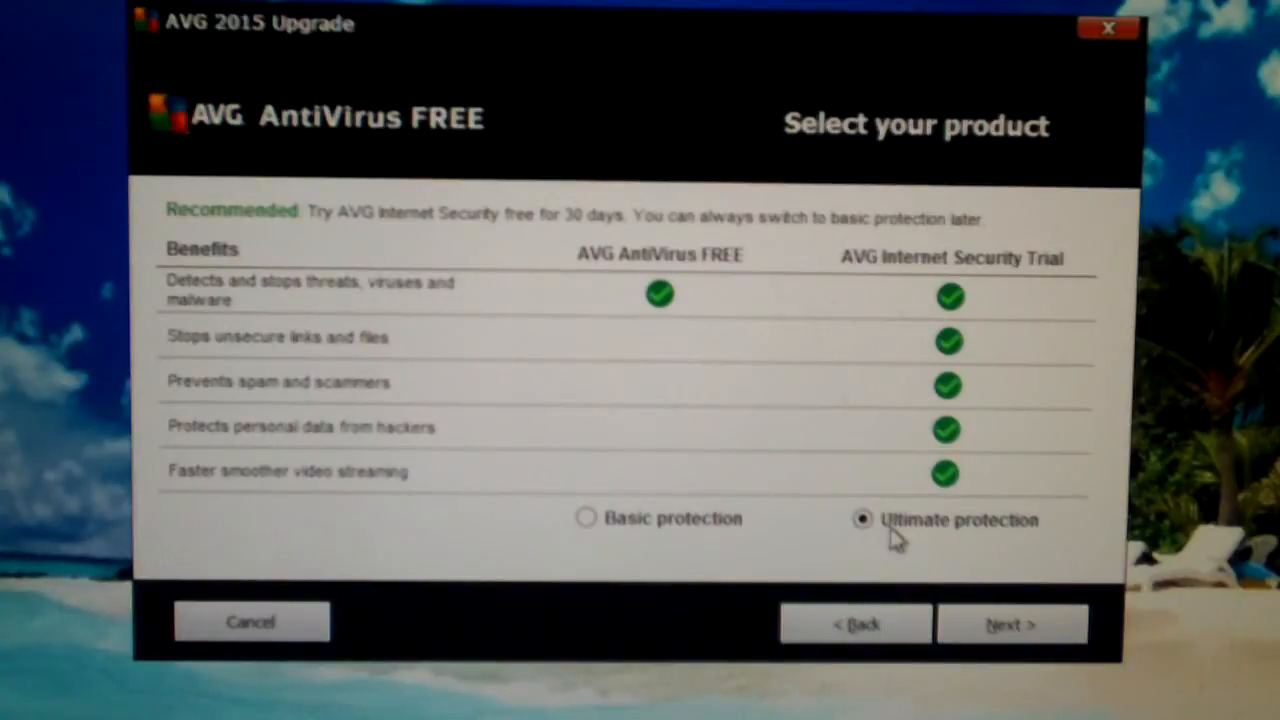
mouse_move(1040, 644)
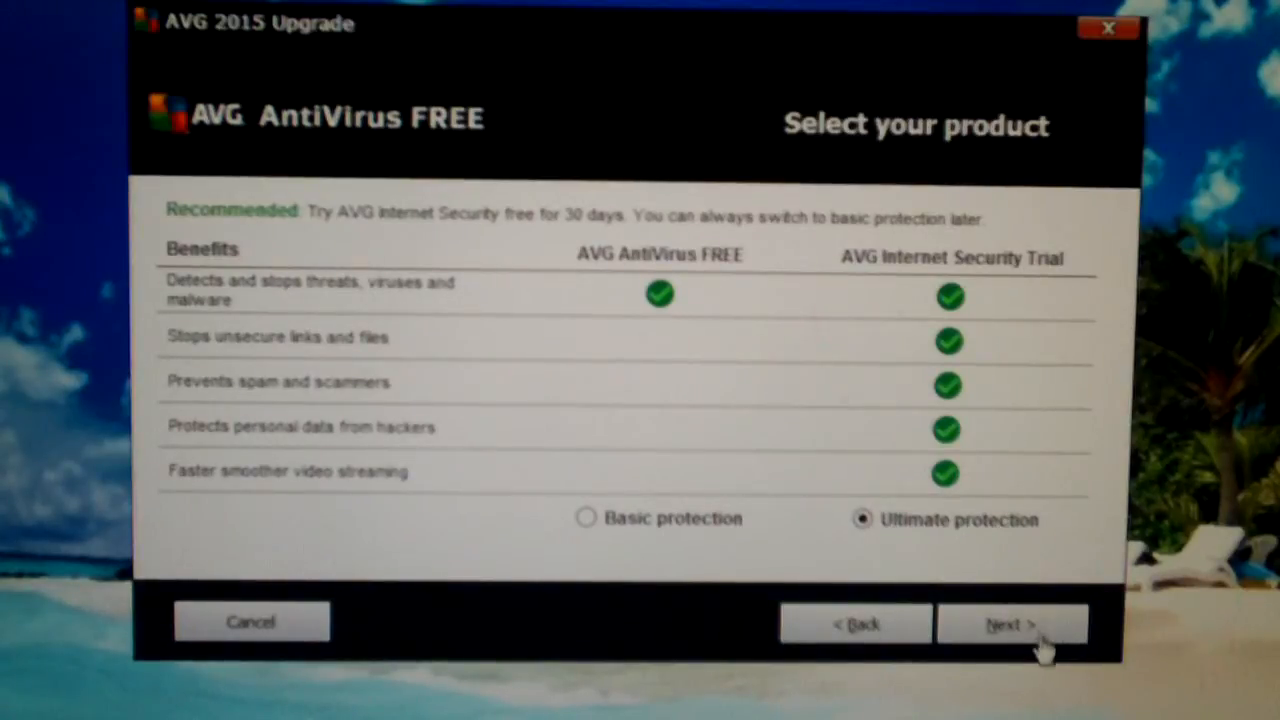
mouse_move(990, 584)
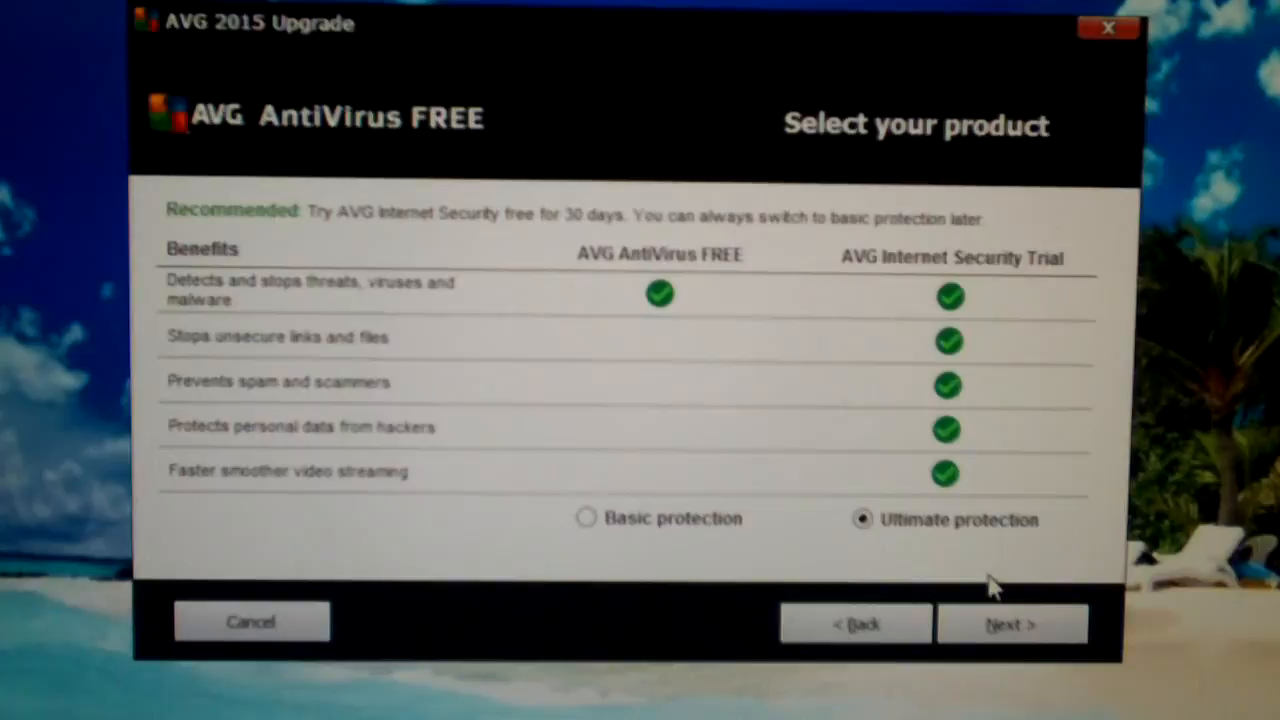
mouse_move(1120, 198)
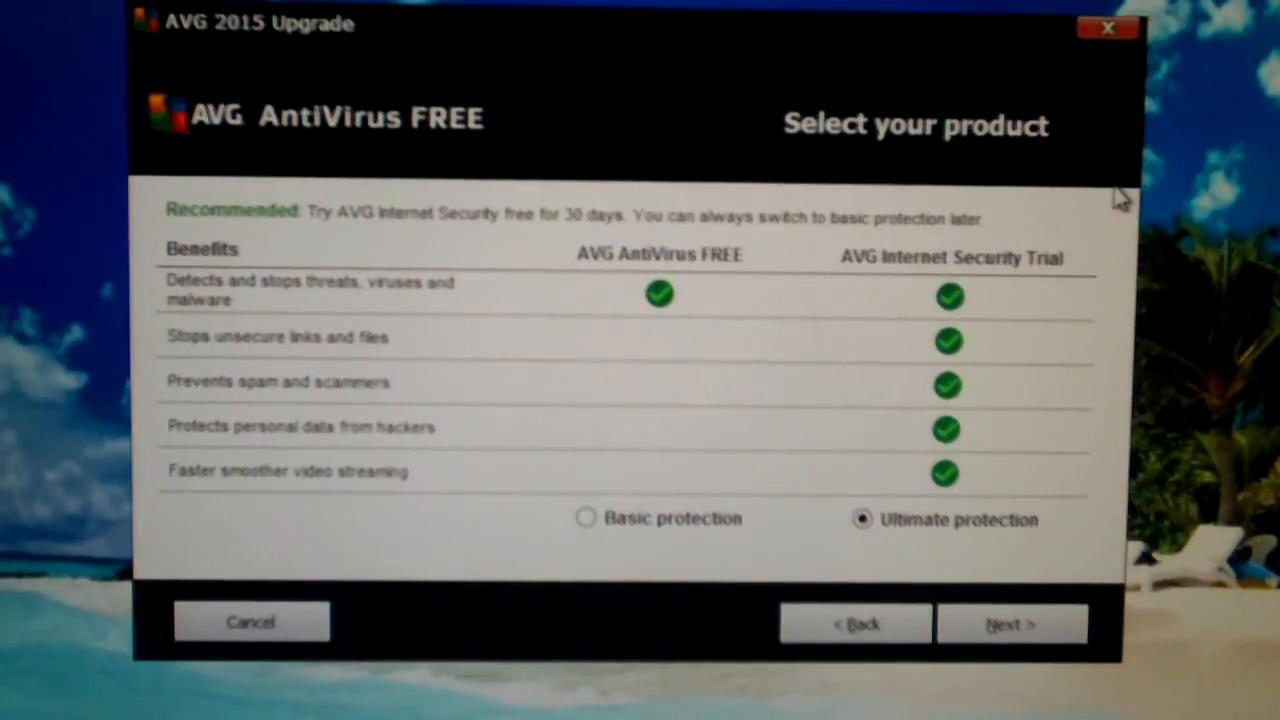
mouse_move(640, 240)
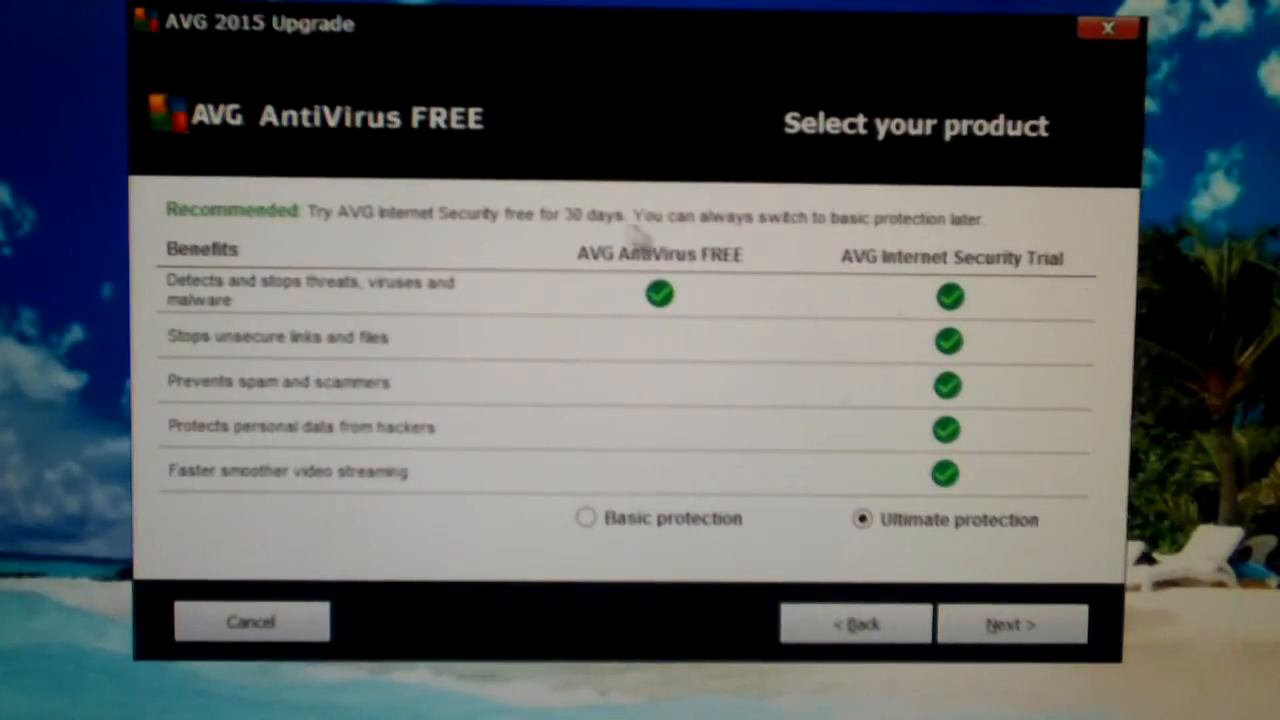
mouse_move(724, 244)
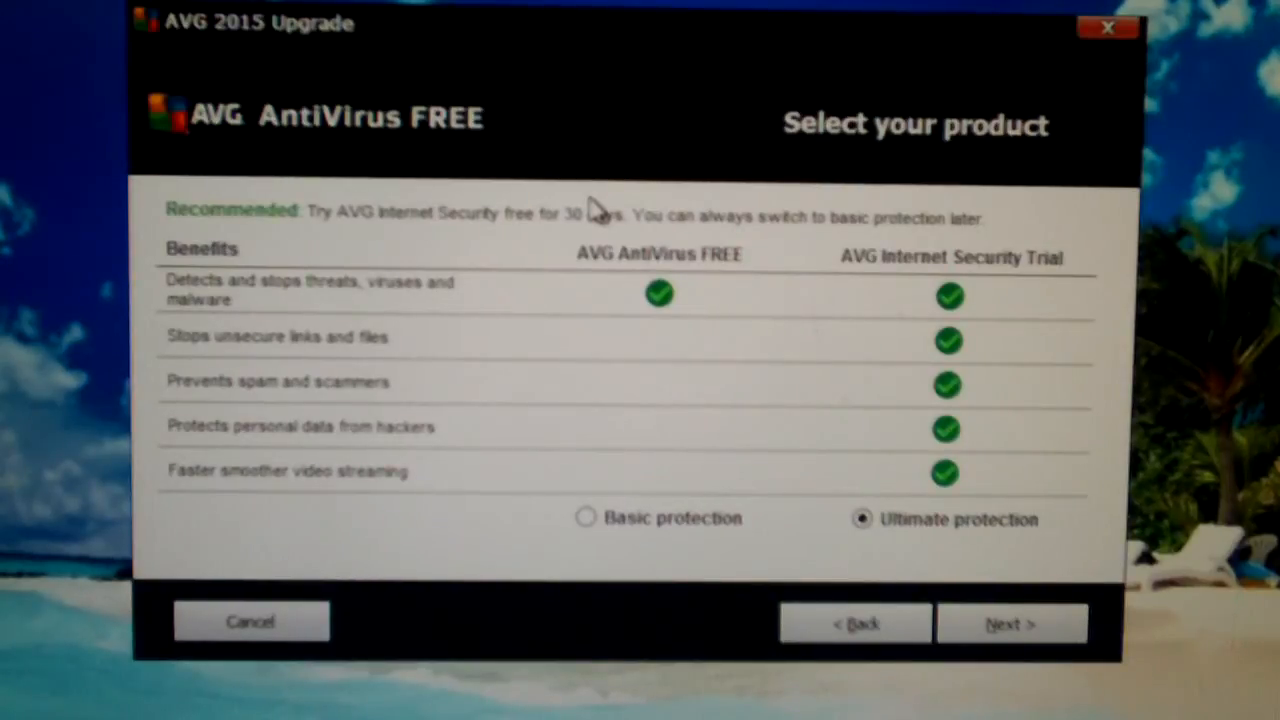
mouse_move(810, 56)
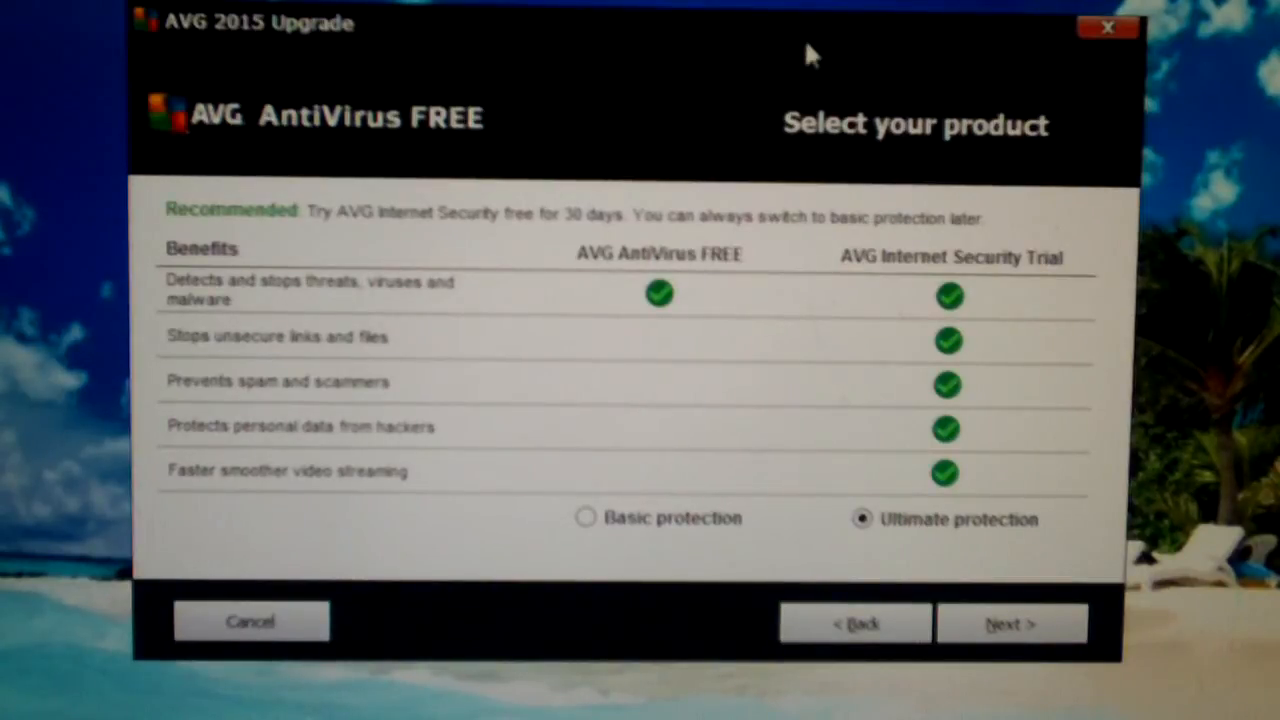
mouse_move(320, 184)
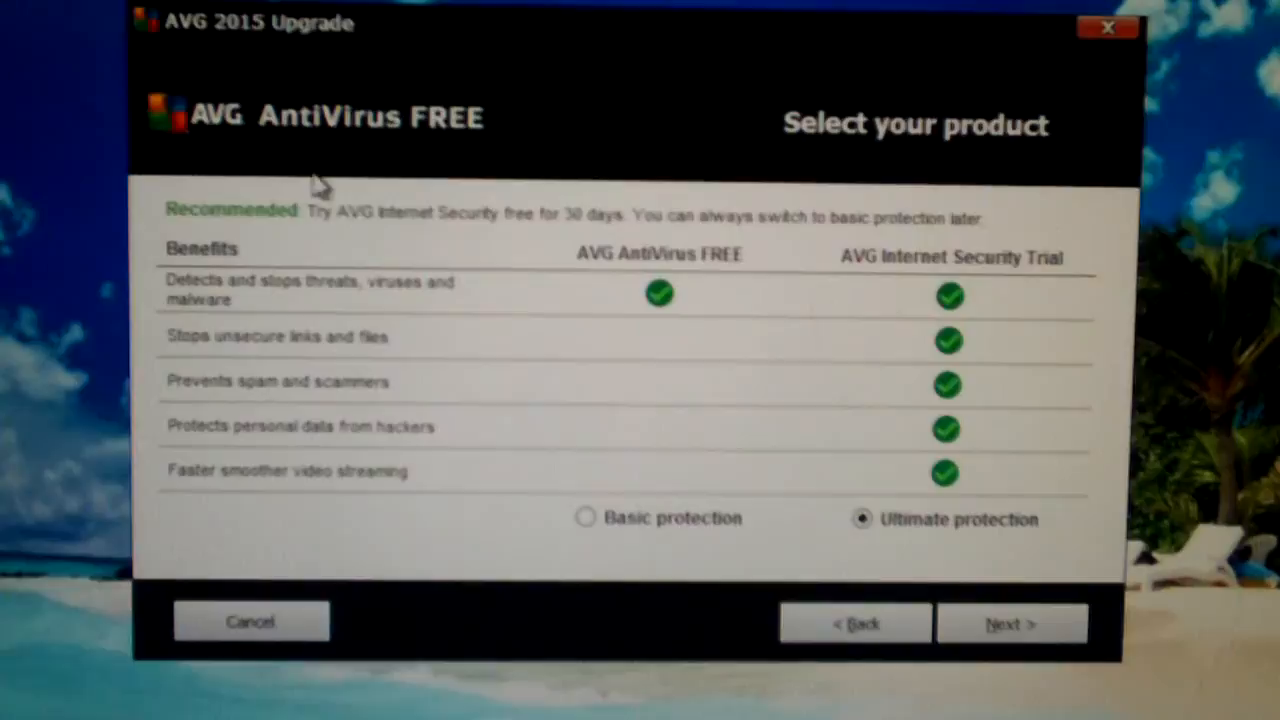
mouse_move(530, 188)
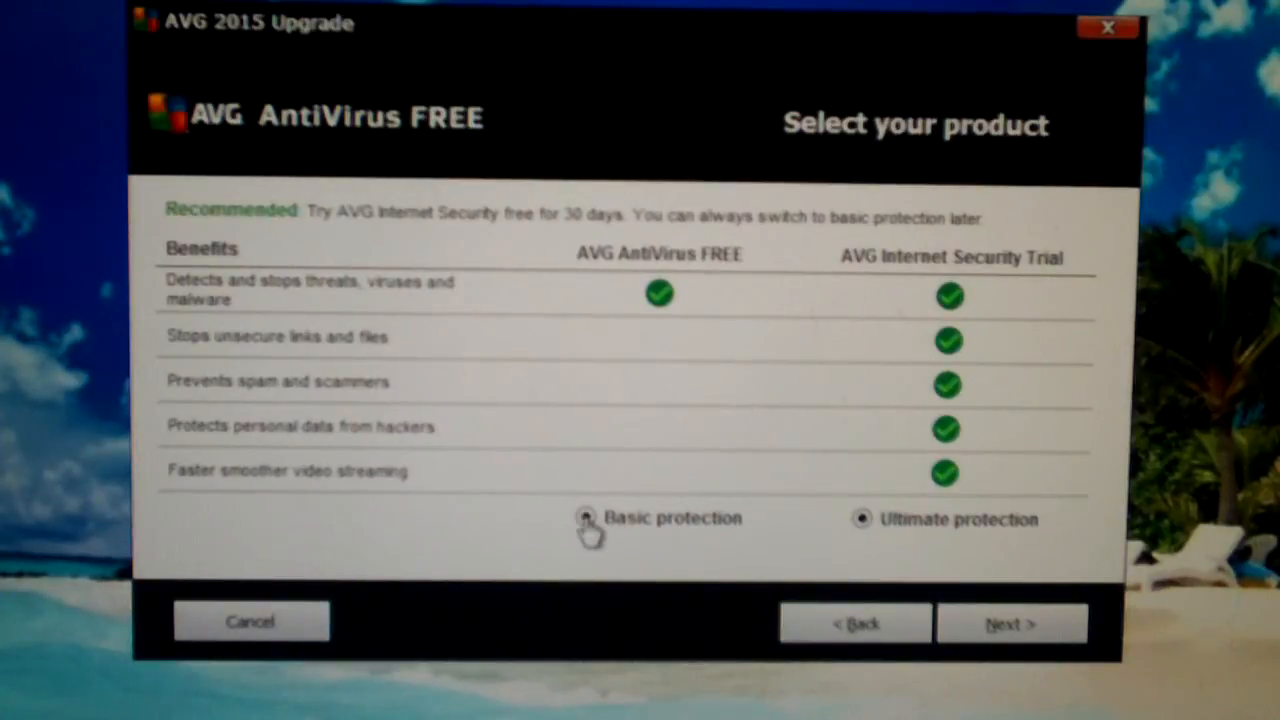
Choose free Basic protection instead of Ultimate and continue to the please-wait screen.
click(586, 518)
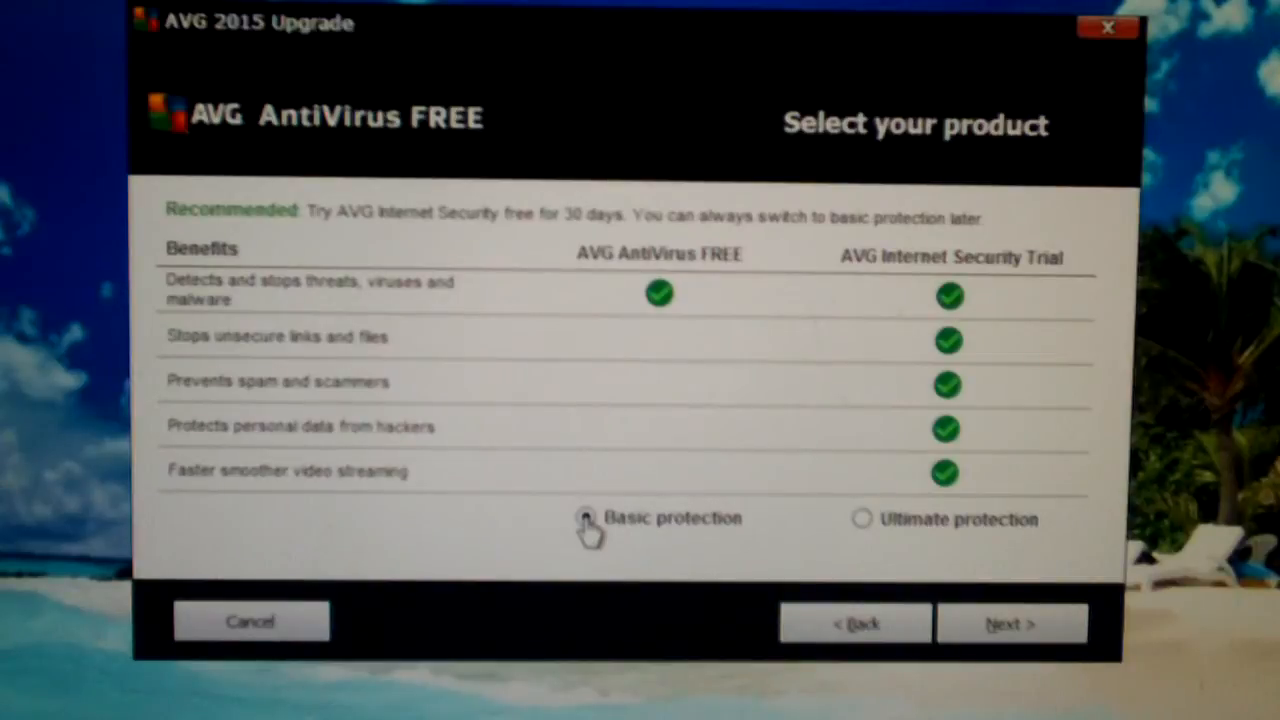
click(584, 518)
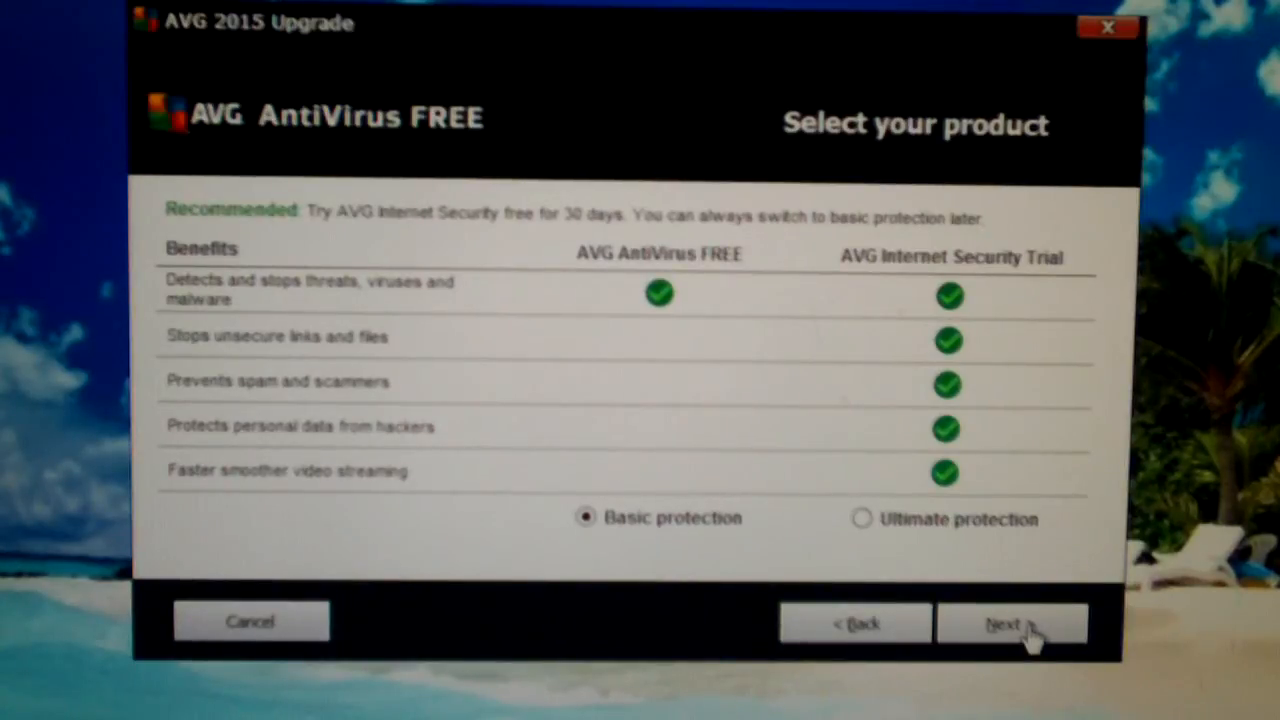
click(1010, 622)
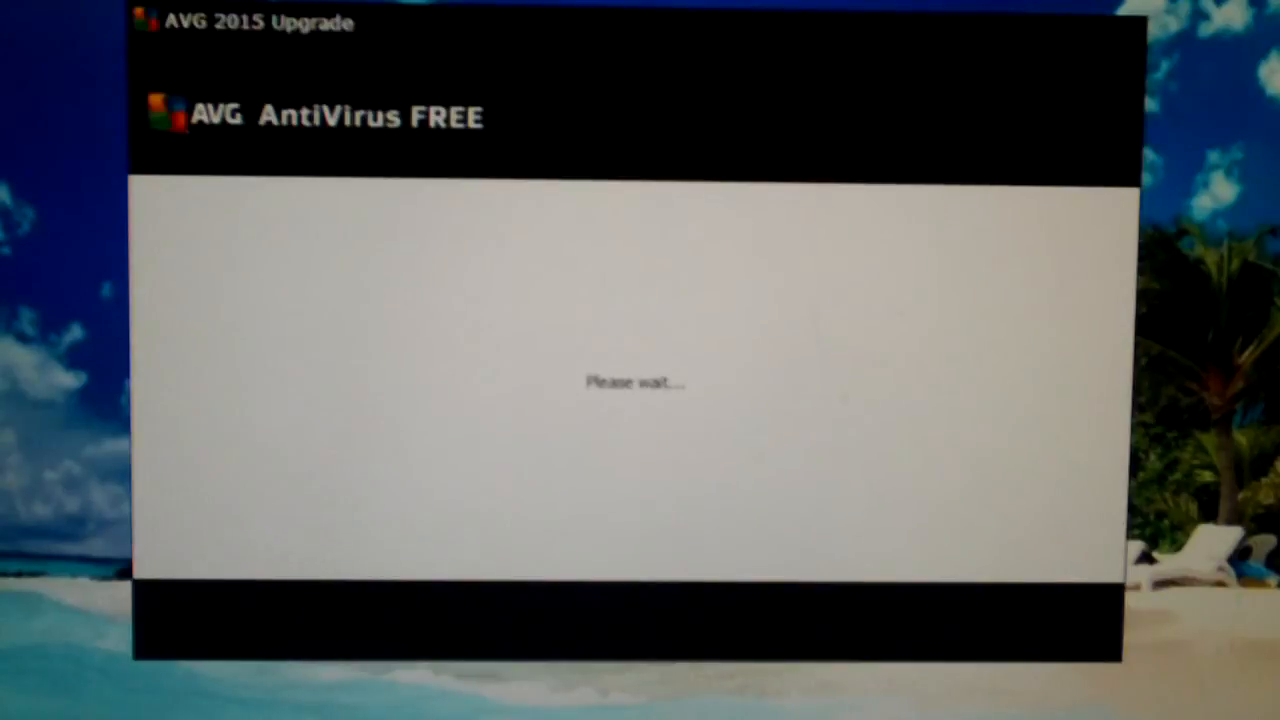